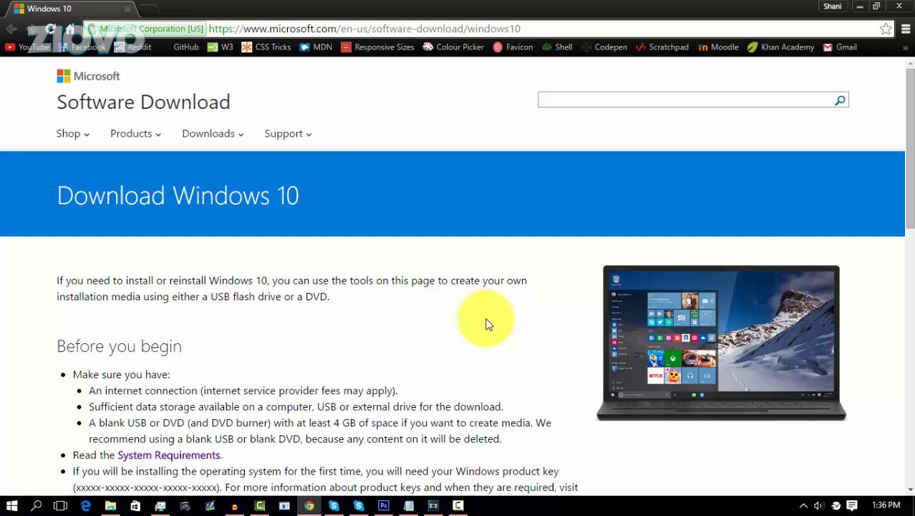
- Download the 64-bit MediaCreationTool .exe from the Windows 10 download page
scroll(down, 3)
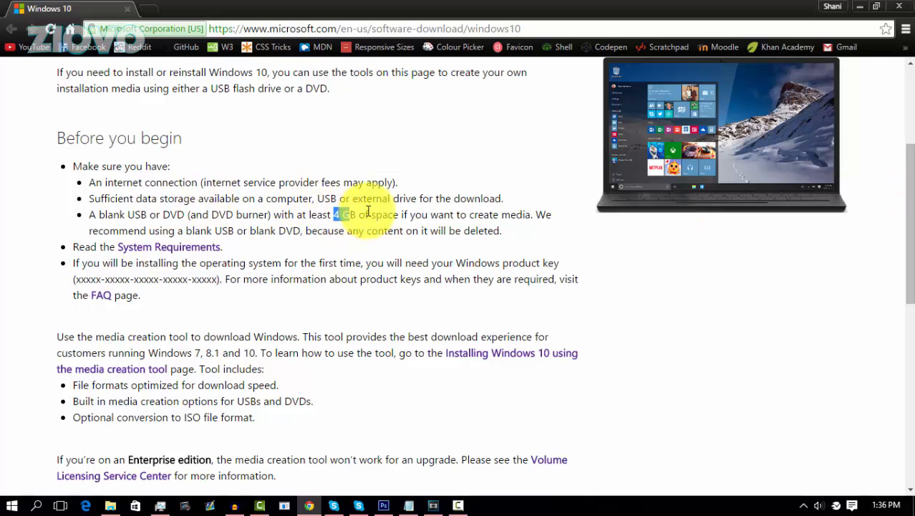
mouse_move(534, 261)
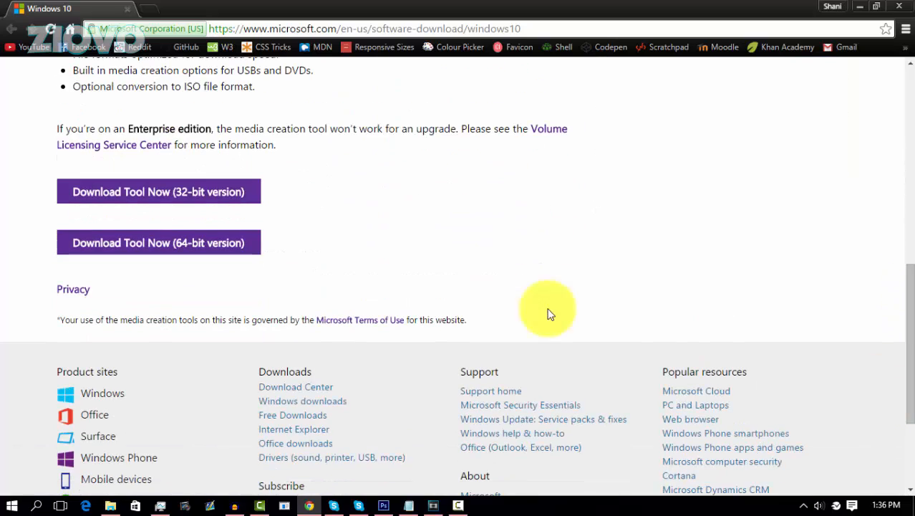
mouse_move(202, 191)
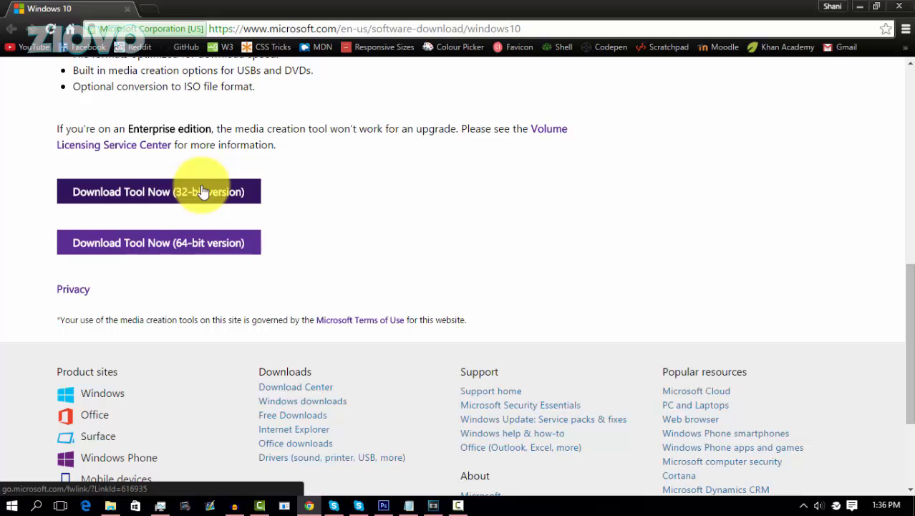
mouse_move(250, 251)
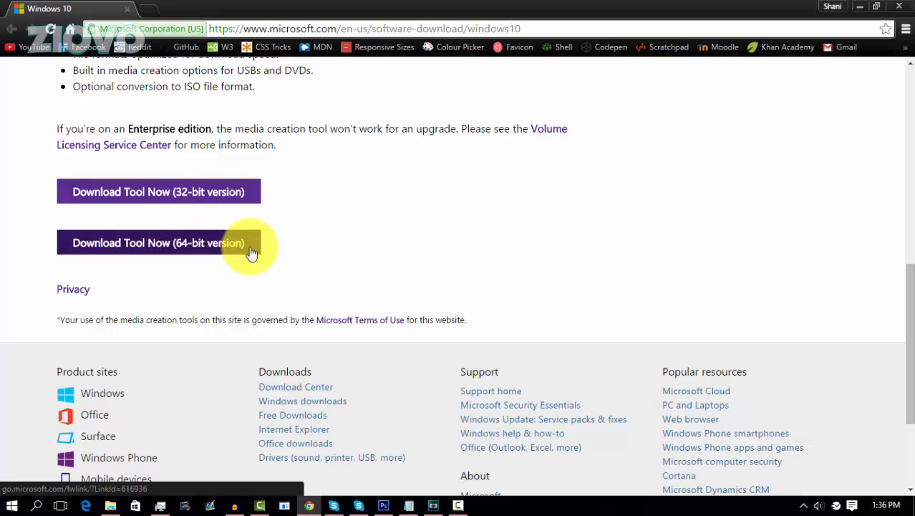
click(157, 242)
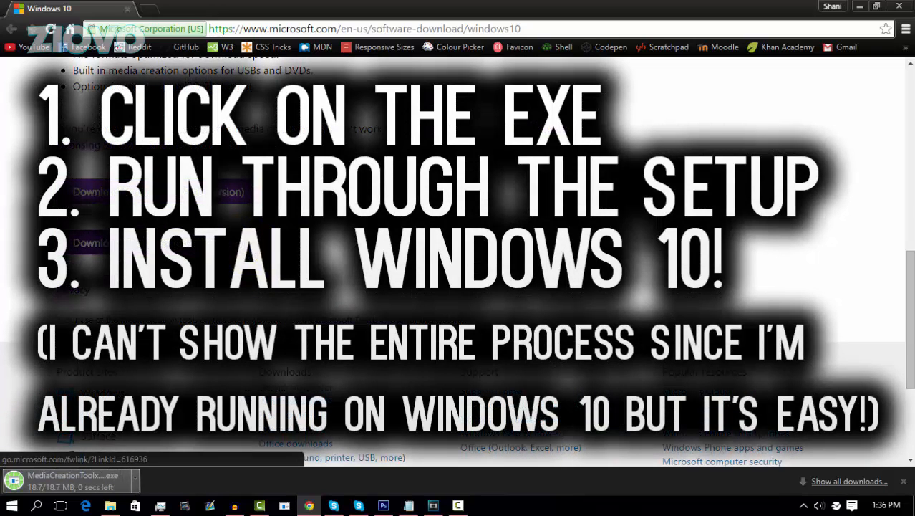
click(72, 480)
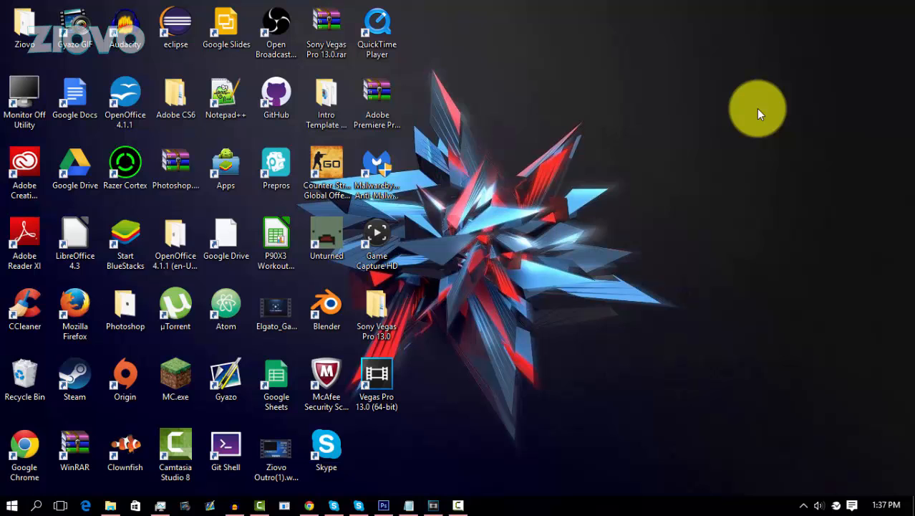
mouse_move(573, 6)
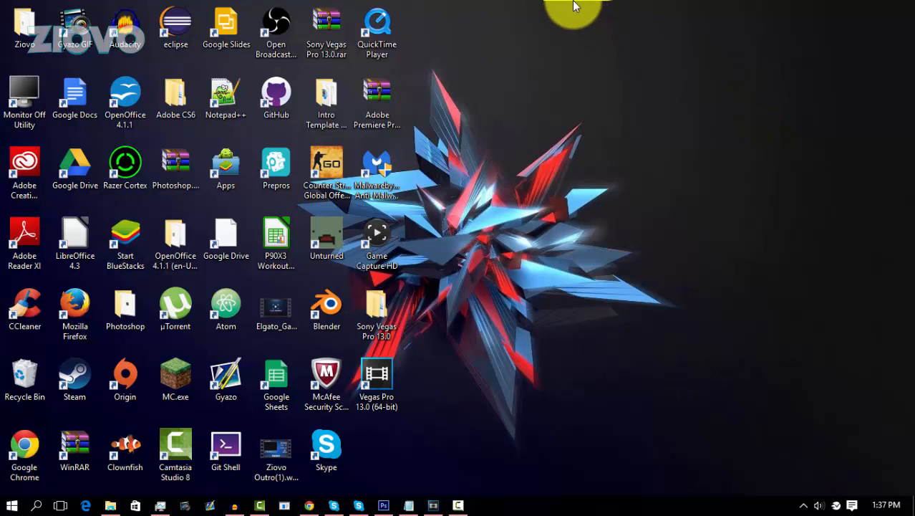